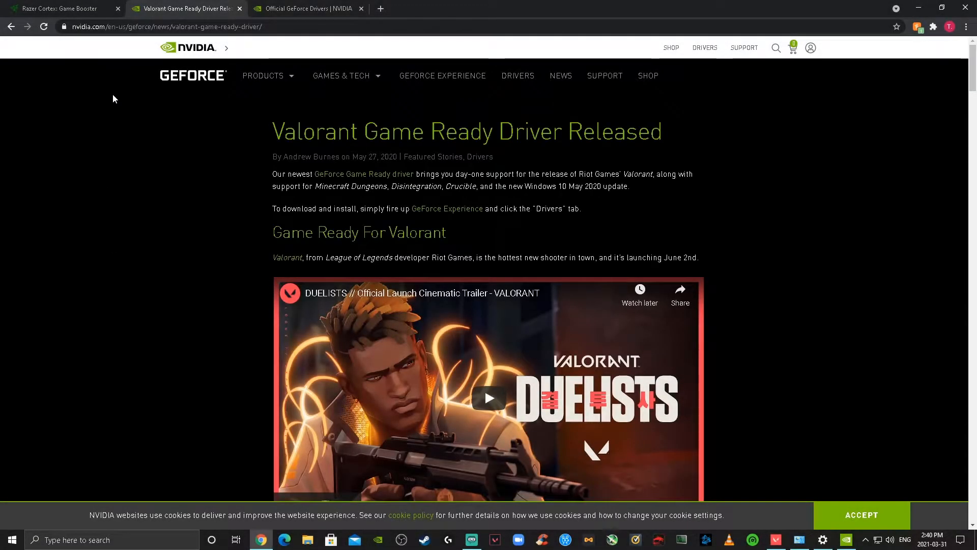
Close the Valorant Game Ready Driver article so the GeForce Drivers page is showing.
{"action": "triple_click", "coordinate": [466, 131]}
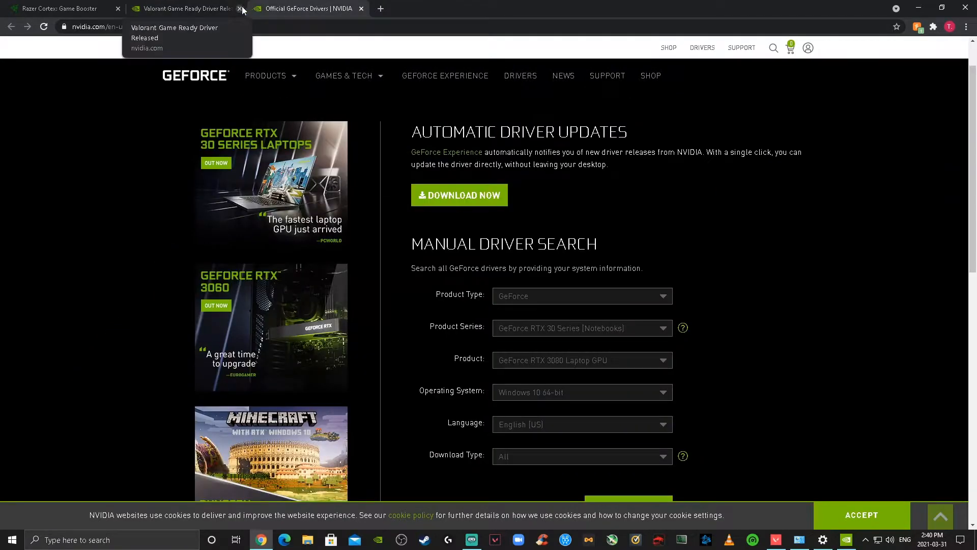
{"action": "left_click", "coordinate": [239, 9]}
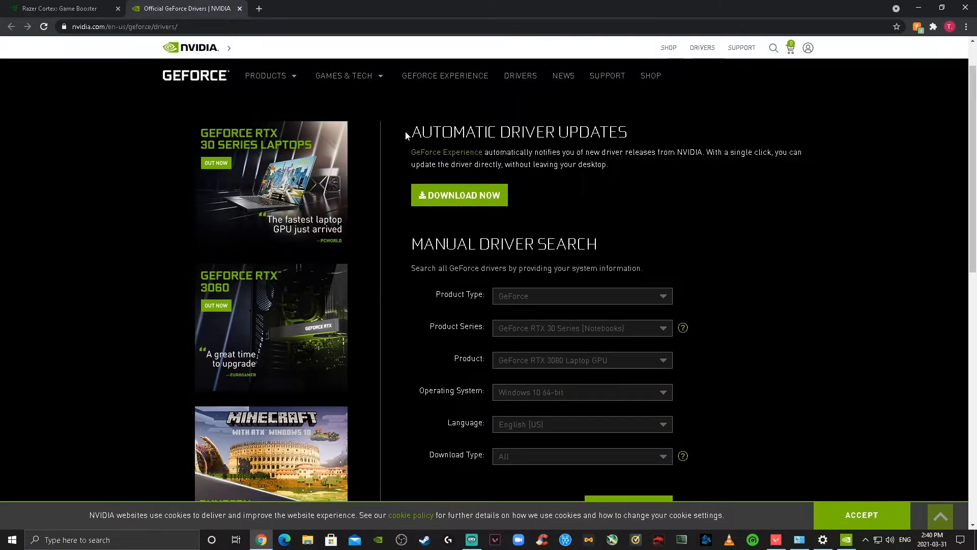
{"action": "scroll", "scroll_direction": "down", "scroll_amount": 3}
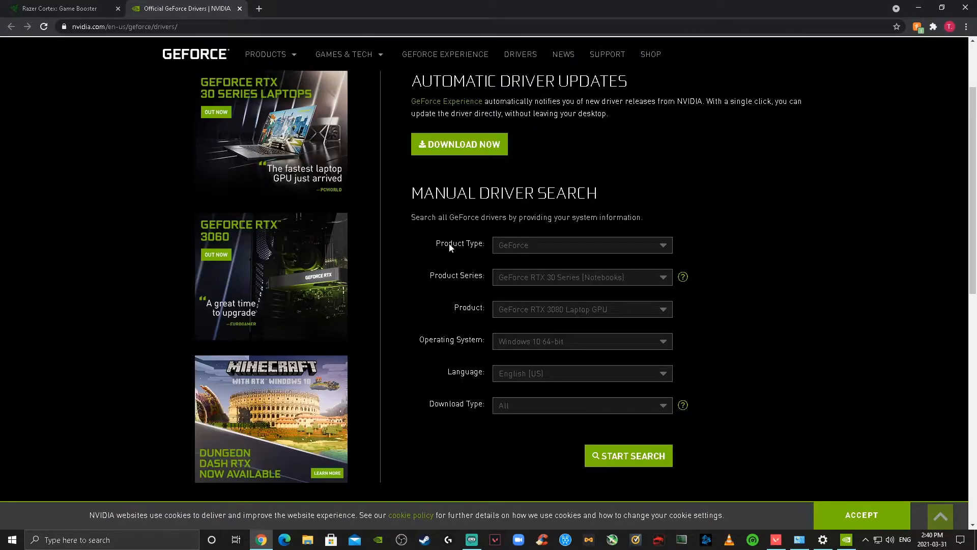
{"action": "mouse_move", "coordinate": [561, 367]}
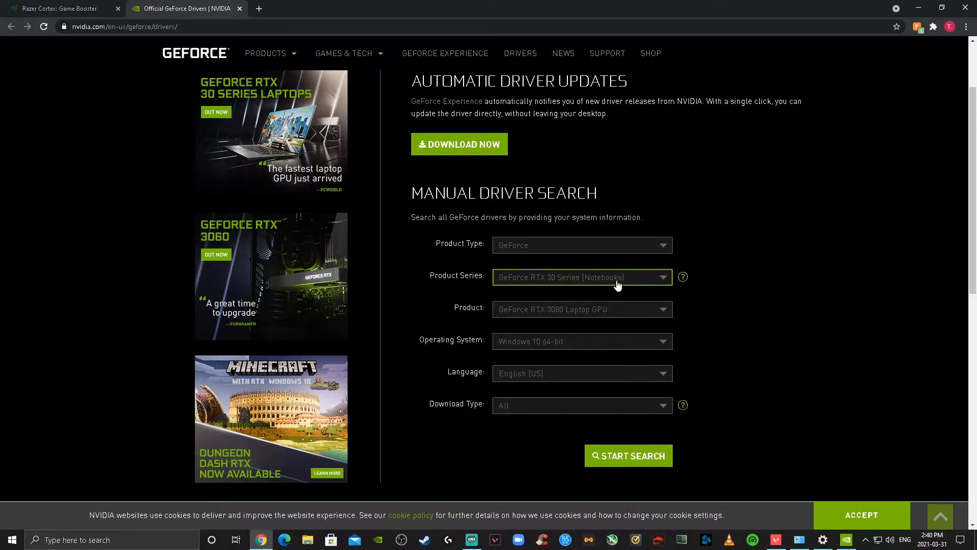
Peek at the Product Series list in the manual driver search and leave it unchanged.
{"action": "left_click", "coordinate": [582, 277]}
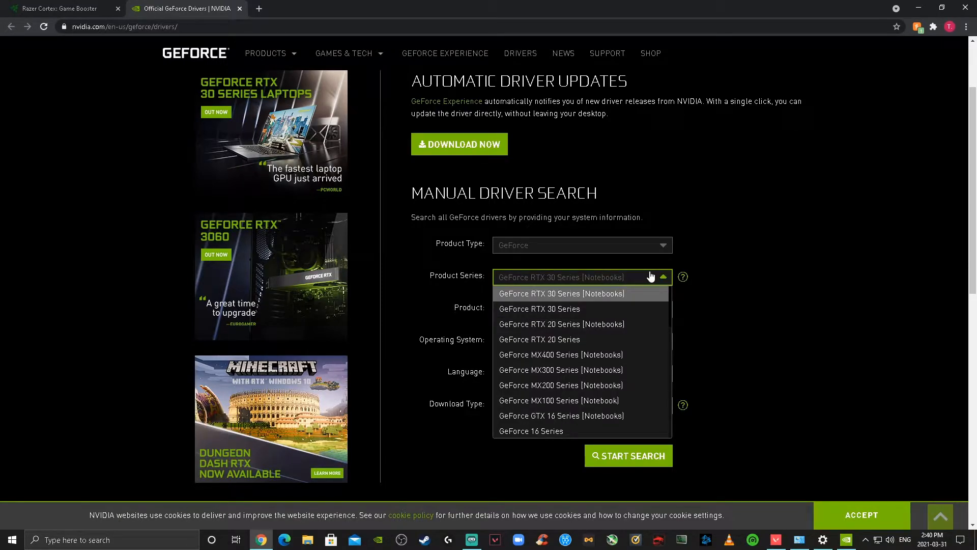
{"action": "left_click", "coordinate": [560, 293]}
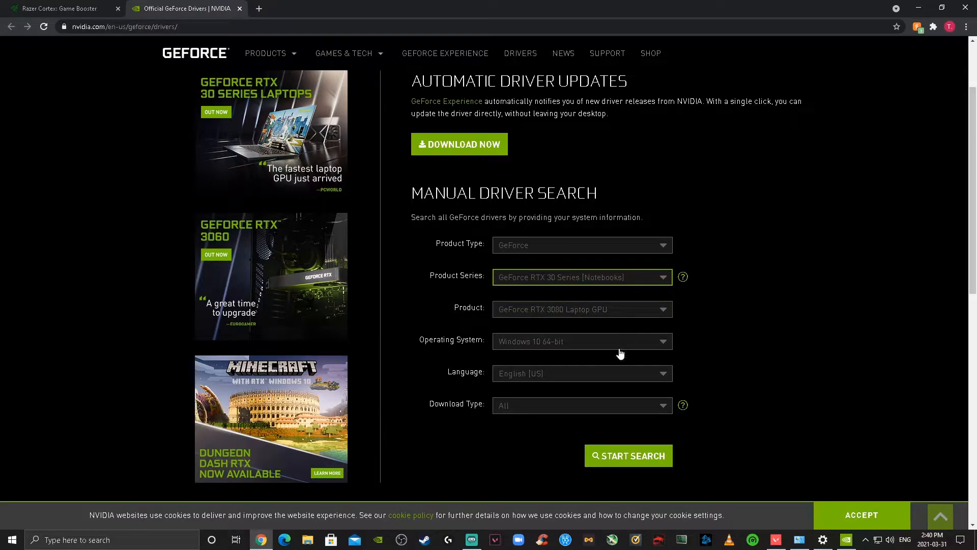
{"action": "scroll", "scroll_direction": "down", "scroll_amount": 3}
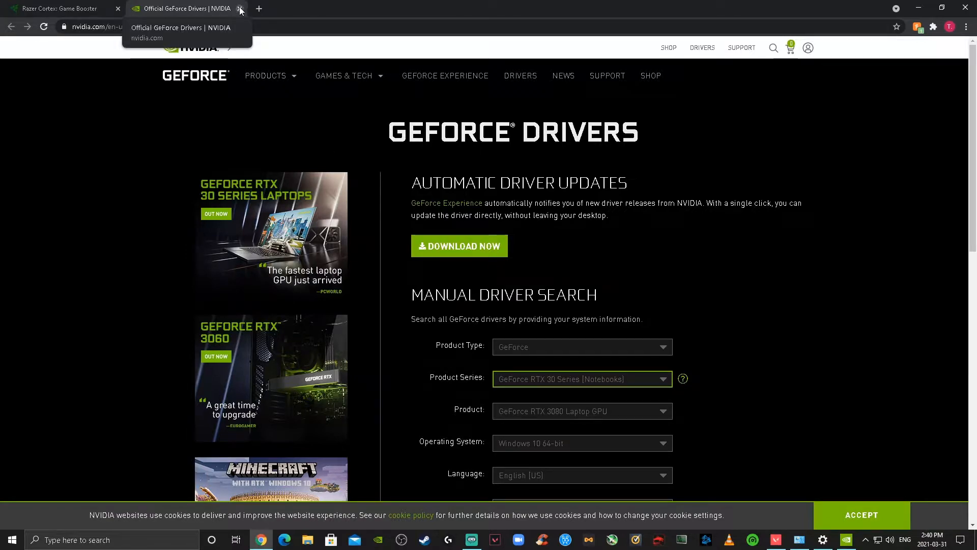
Close the GeForce driver page so the Razer Cortex Game Booster page is showing.
{"action": "left_click", "coordinate": [240, 8]}
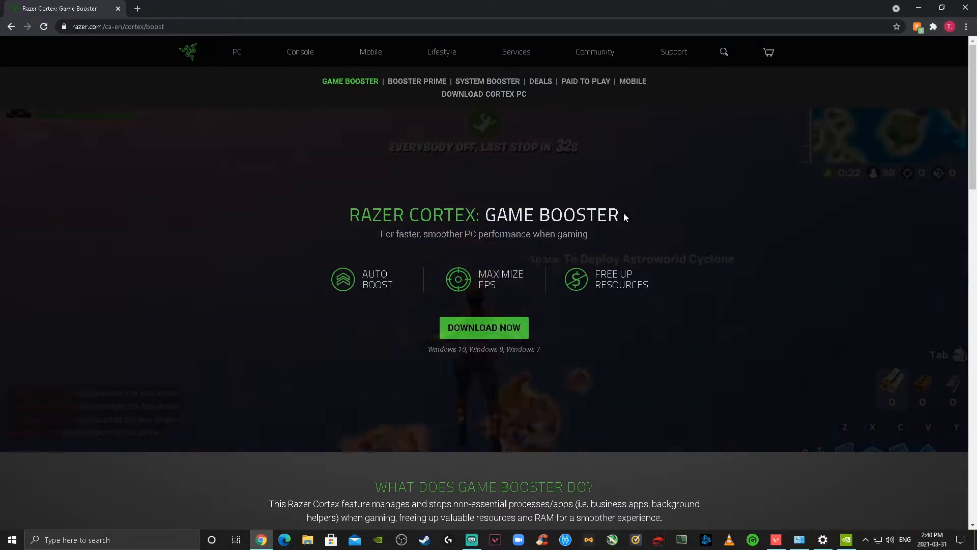
{"action": "left_click", "coordinate": [118, 26]}
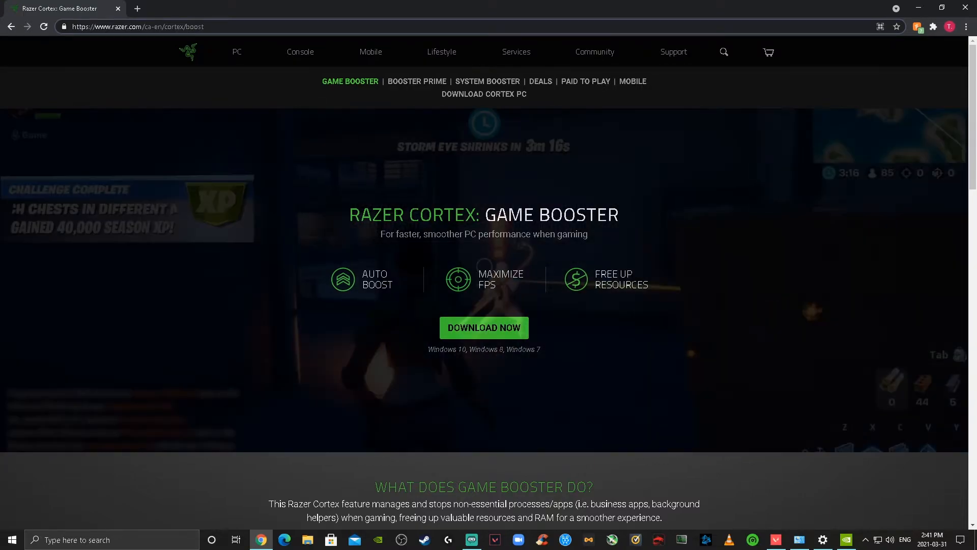
{"action": "left_click_drag", "start_coordinate": [380, 234], "coordinate": [437, 234]}
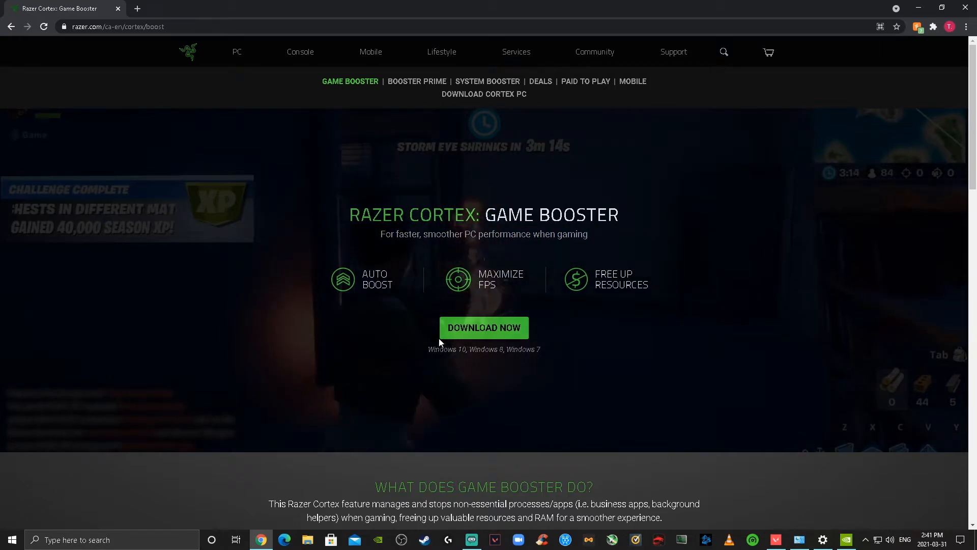
Scroll the Game Booster page down to its Maximize Your FPS section.
{"action": "scroll", "scroll_direction": "down", "scroll_amount": 3}
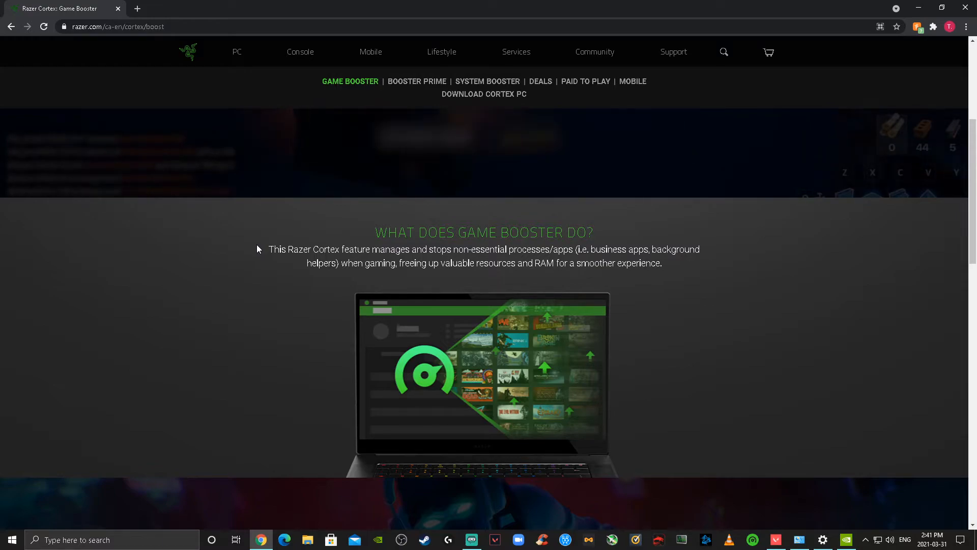
{"action": "scroll", "scroll_direction": "down", "scroll_amount": 3}
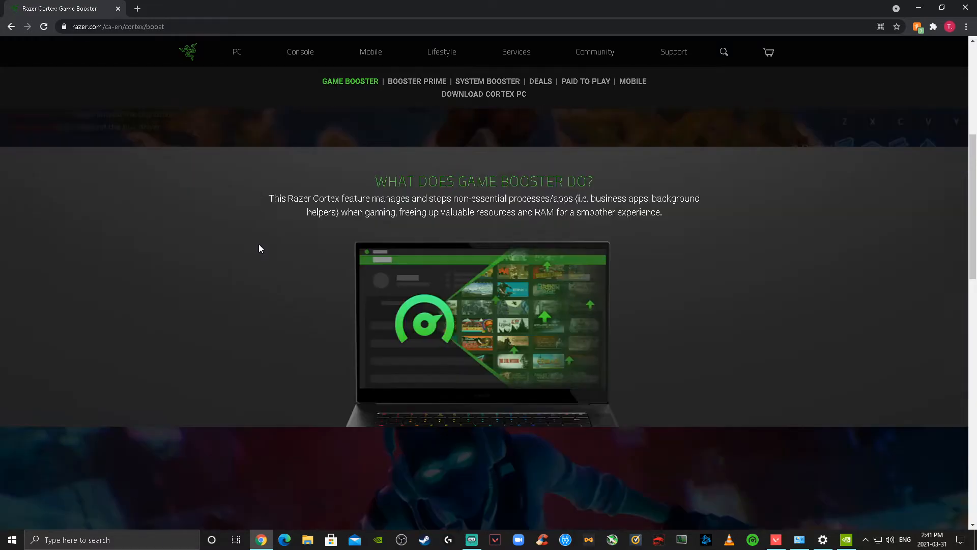
{"action": "scroll", "scroll_direction": "down", "scroll_amount": 3}
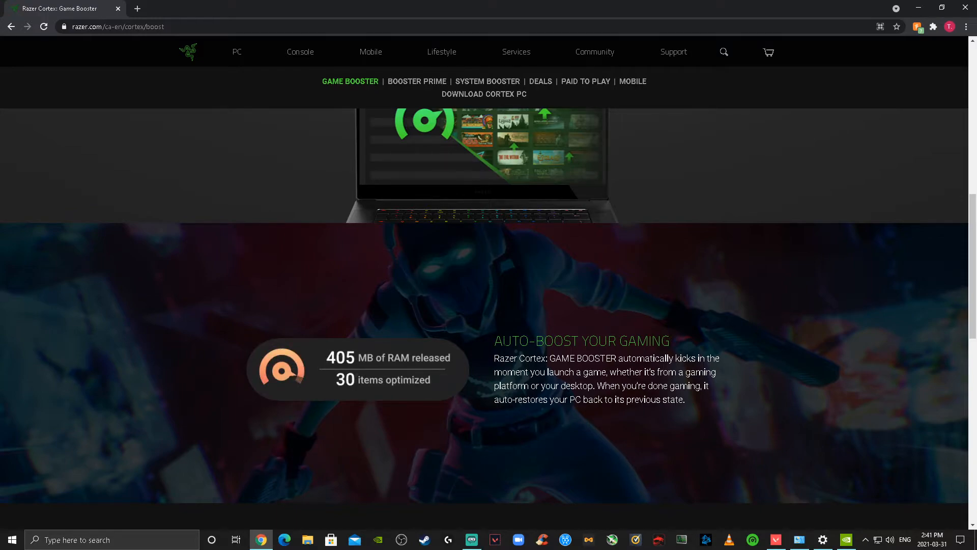
{"action": "scroll", "scroll_direction": "down", "scroll_amount": 3}
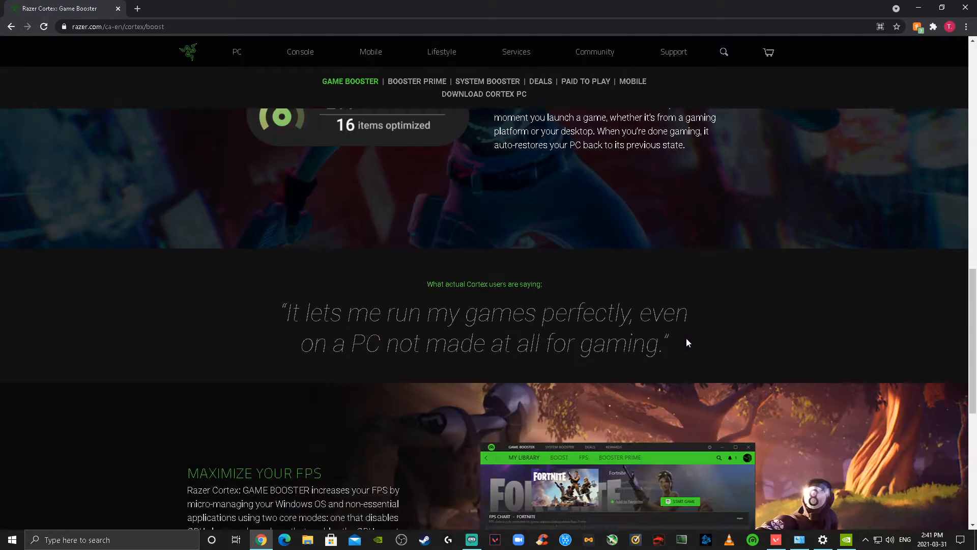
{"action": "scroll", "scroll_direction": "down", "scroll_amount": 3}
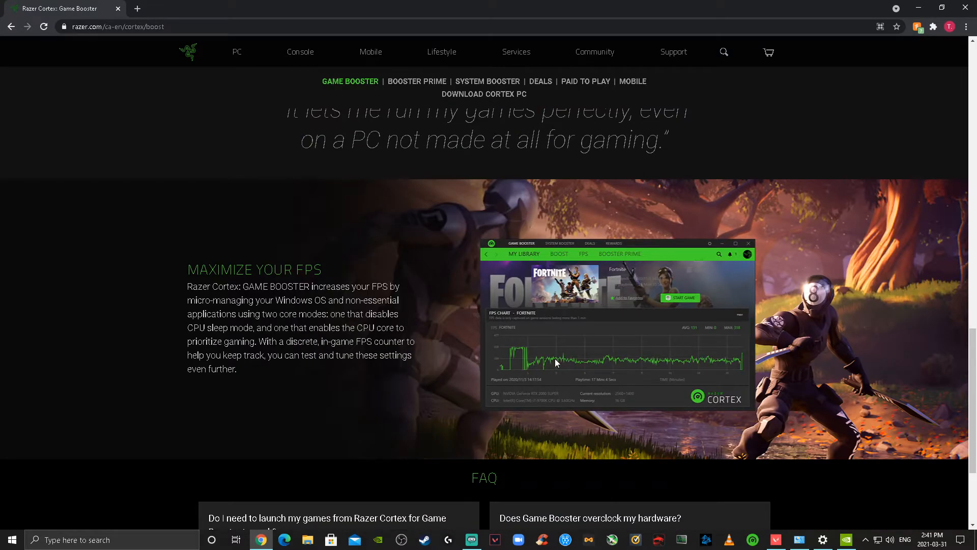
{"action": "mouse_move", "coordinate": [765, 364]}
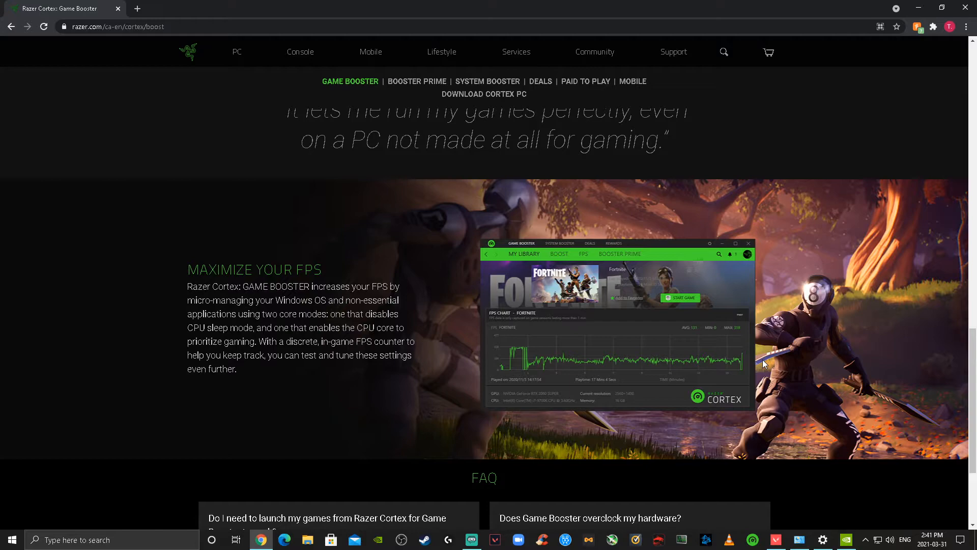
{"action": "mouse_move", "coordinate": [643, 346]}
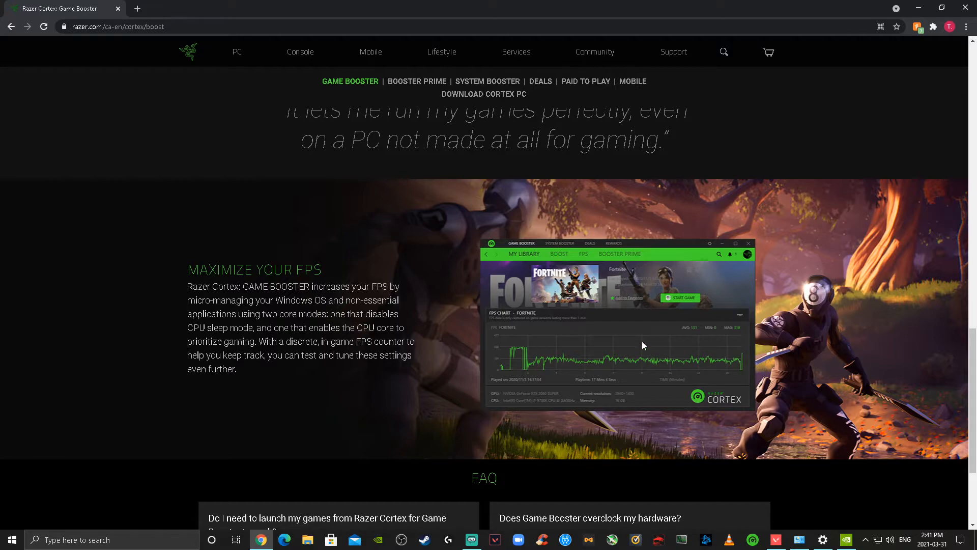
{"action": "mouse_move", "coordinate": [648, 391]}
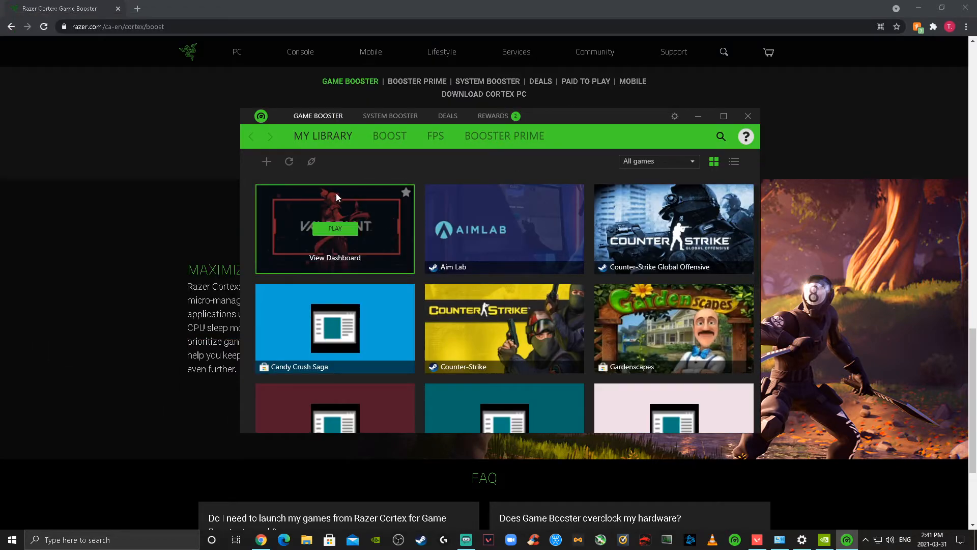
{"action": "mouse_move", "coordinate": [335, 257]}
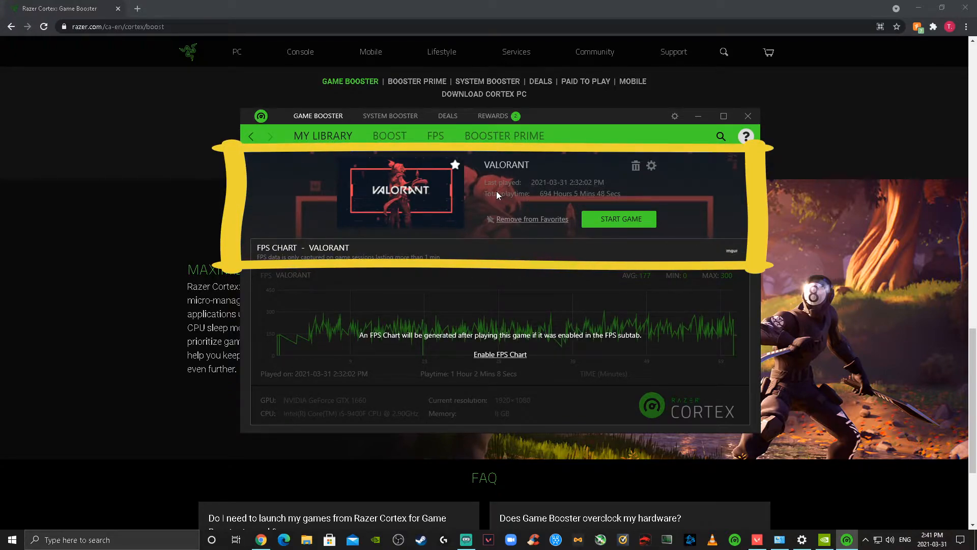
{"action": "mouse_move", "coordinate": [698, 325]}
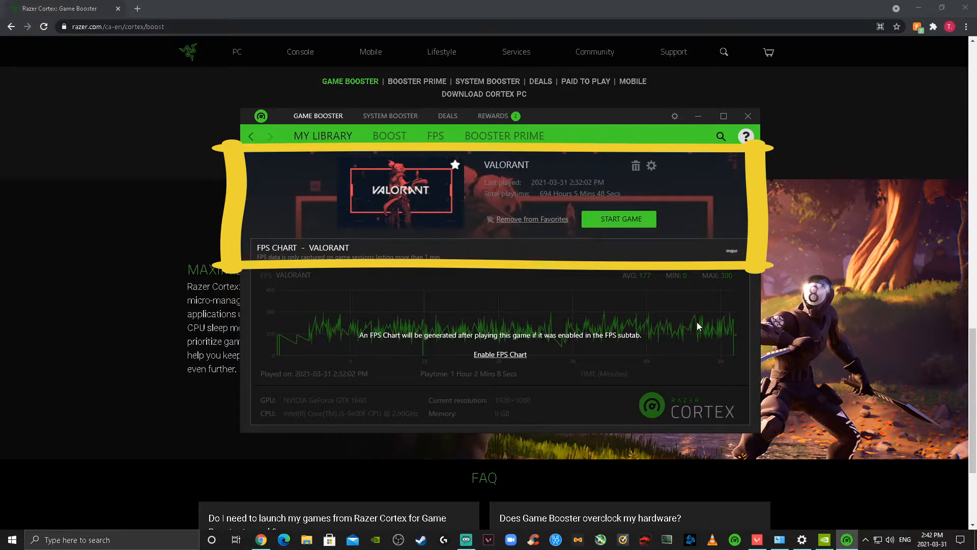
{"action": "mouse_move", "coordinate": [643, 282]}
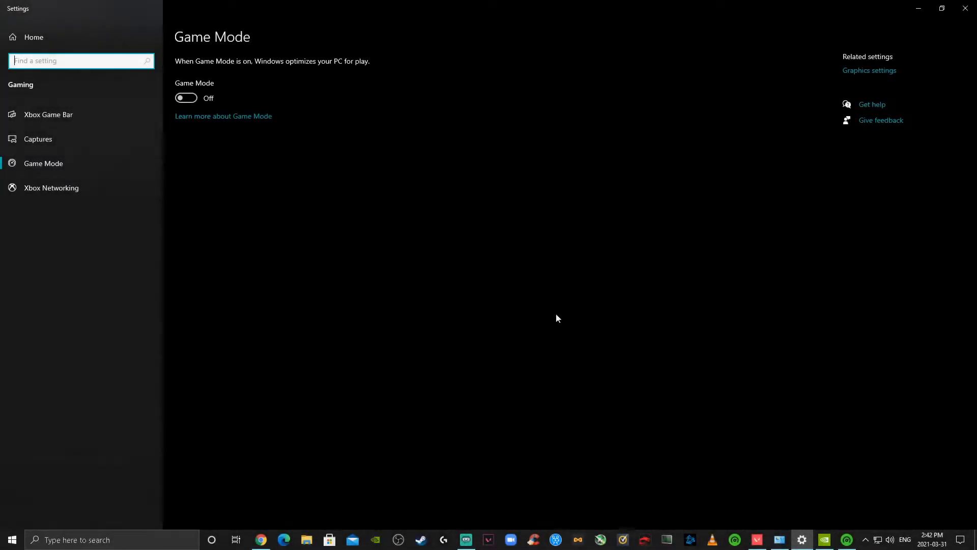
Search Windows for 'game mode s' to reach the Game Mode settings page.
{"action": "left_click", "coordinate": [111, 539]}
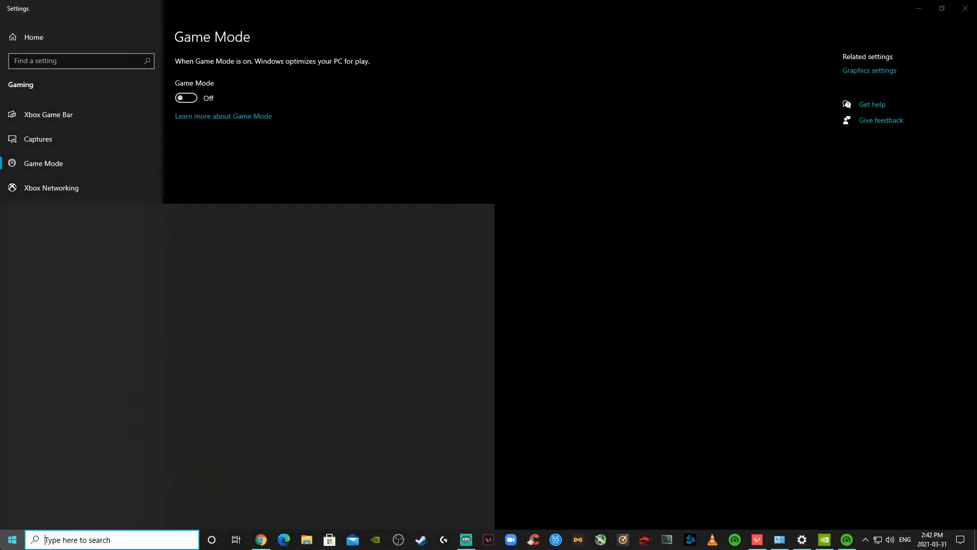
{"action": "type", "text": "game mode s"}
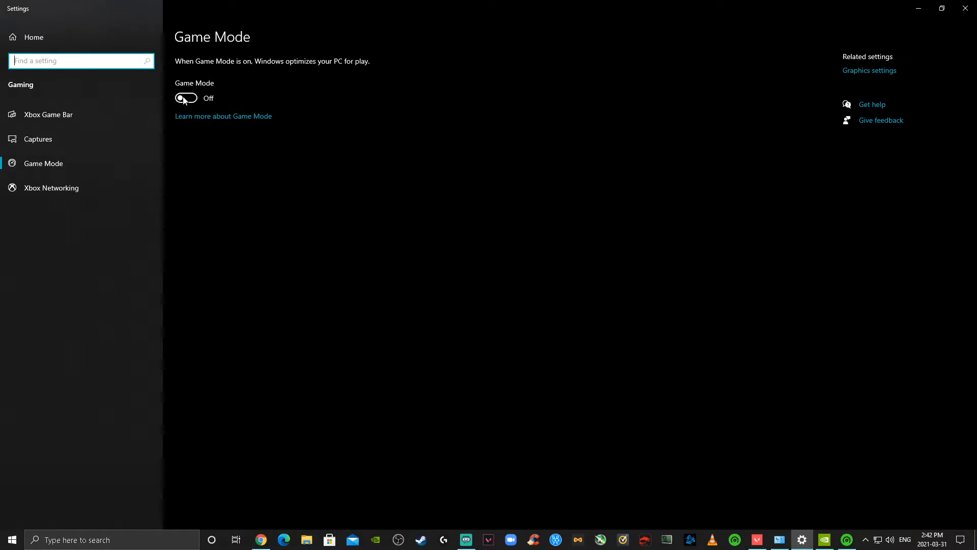
{"action": "mouse_move", "coordinate": [81, 175]}
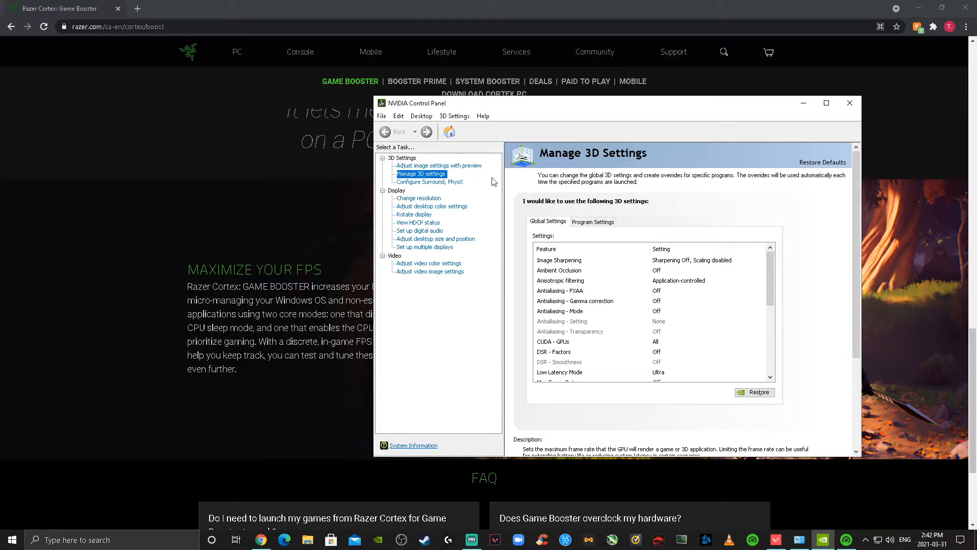
{"action": "mouse_move", "coordinate": [680, 250]}
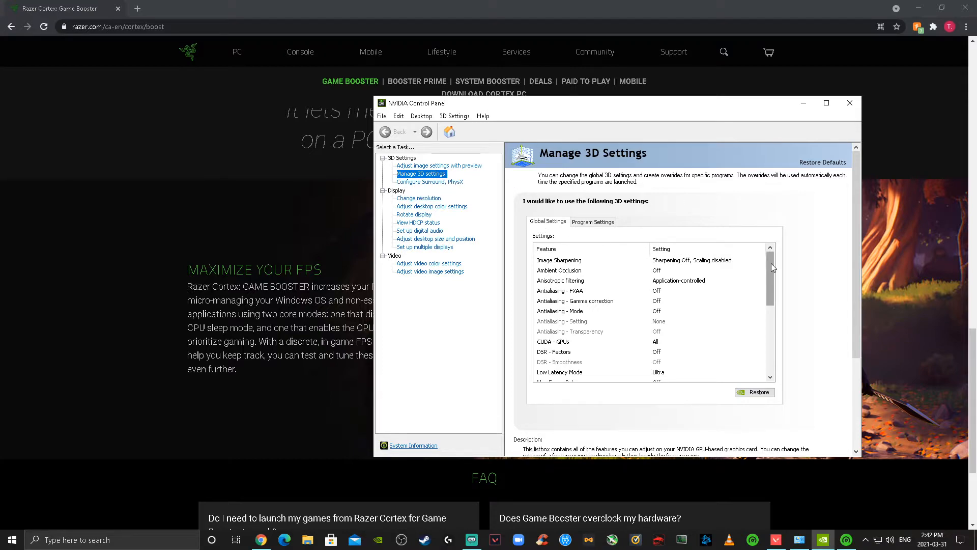
Scroll the global 3D settings past Low Latency Ultra, max-performance power and Vsync off, then go to Program Settings.
{"action": "scroll", "scroll_direction": "down", "scroll_amount": 3}
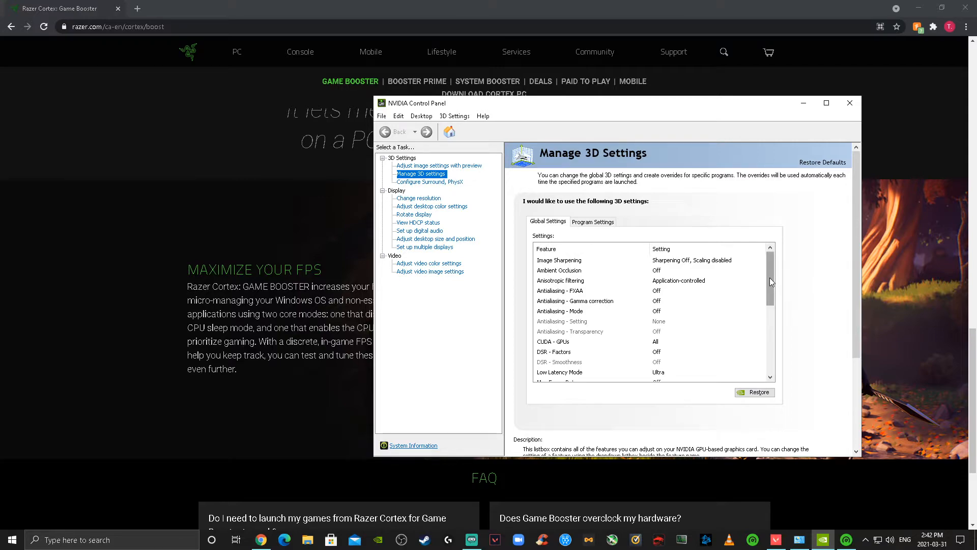
{"action": "scroll", "scroll_direction": "down", "scroll_amount": 3}
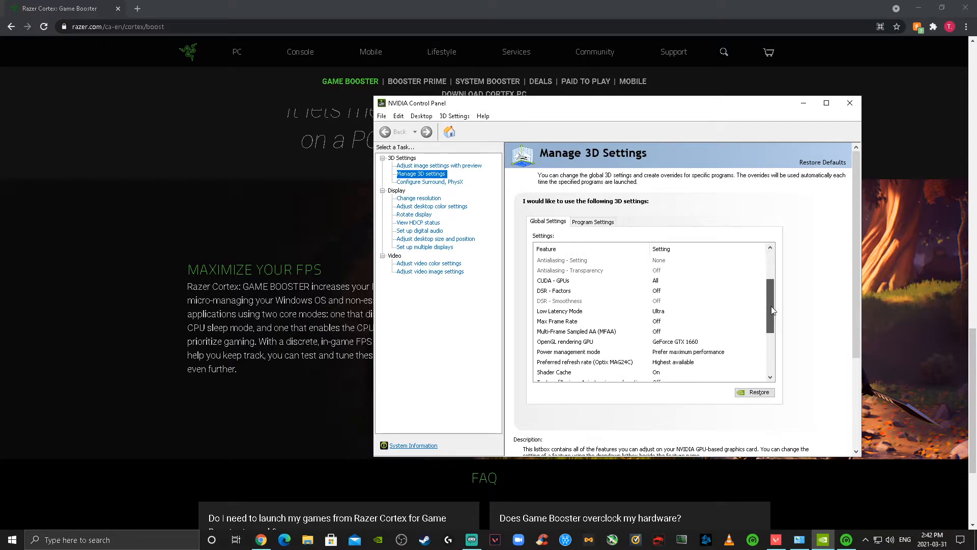
{"action": "scroll", "scroll_direction": "down", "scroll_amount": 3}
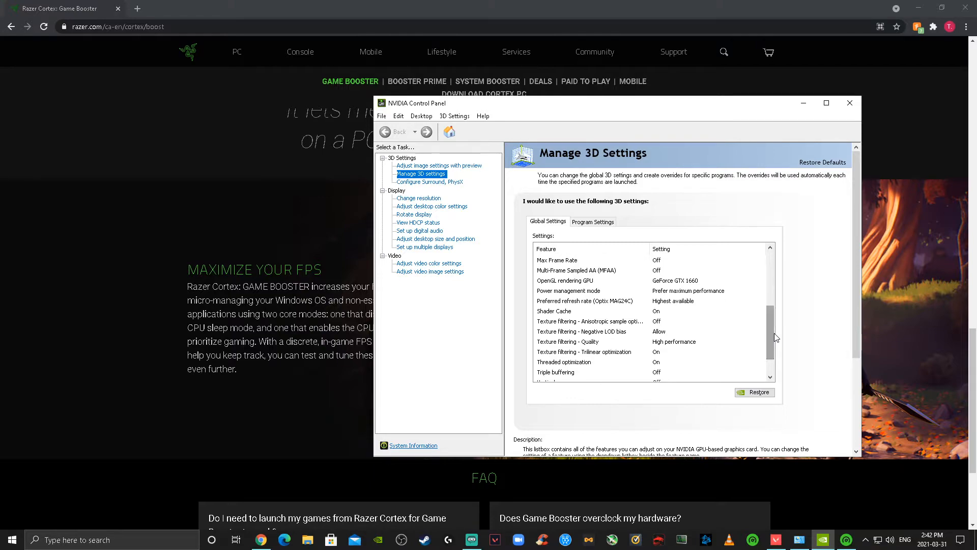
{"action": "mouse_move", "coordinate": [746, 251]}
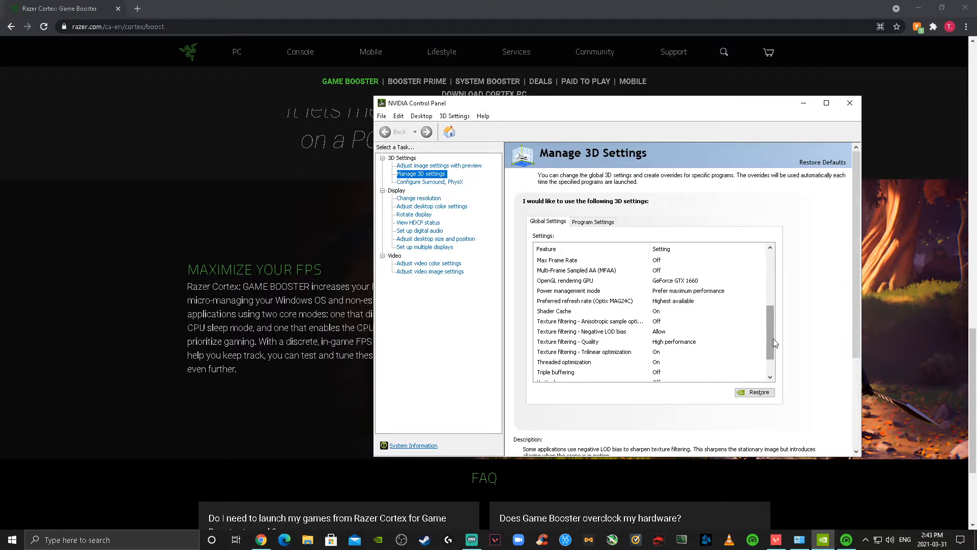
{"action": "scroll", "scroll_direction": "down", "scroll_amount": 3}
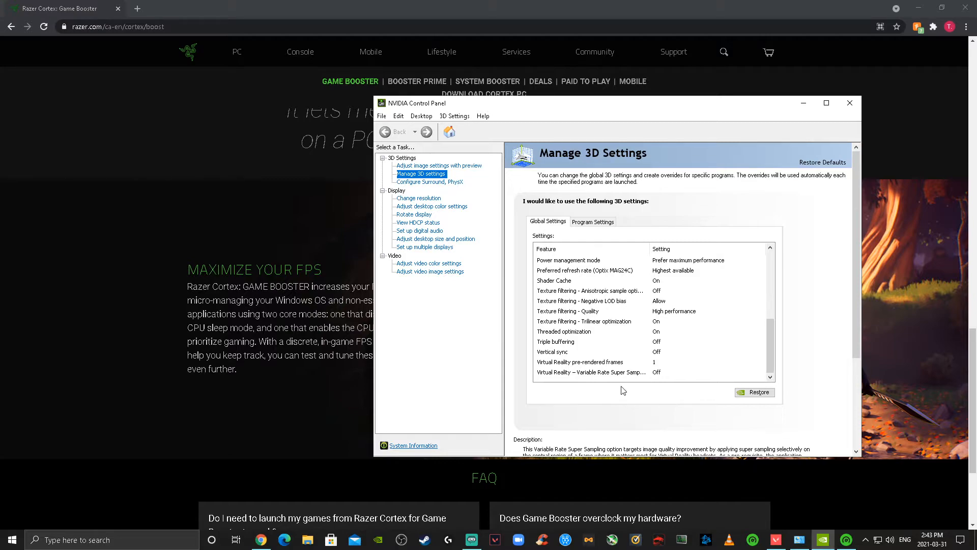
{"action": "left_click", "coordinate": [593, 221]}
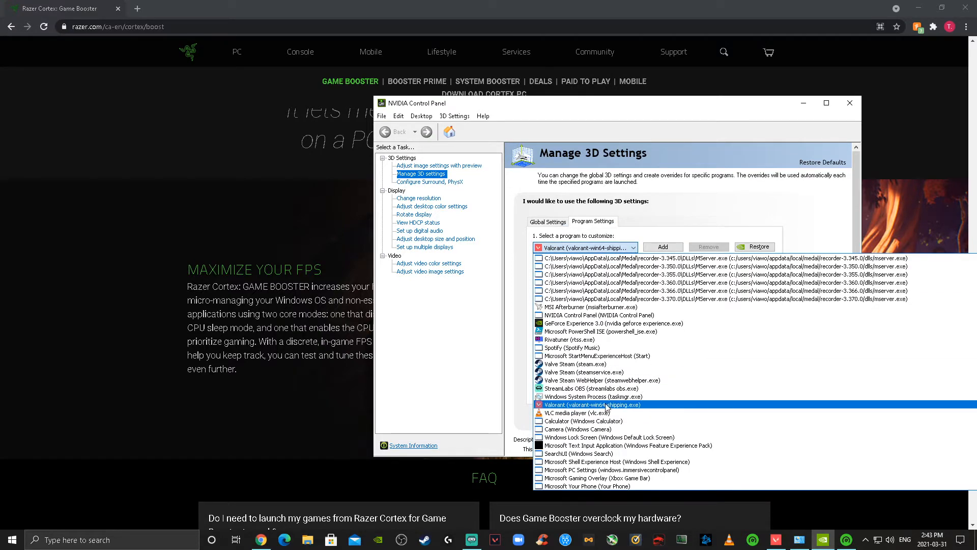
Select Valorant, review its overrides such as clamped negative LOD bias, and close the control panel.
{"action": "left_click", "coordinate": [590, 404]}
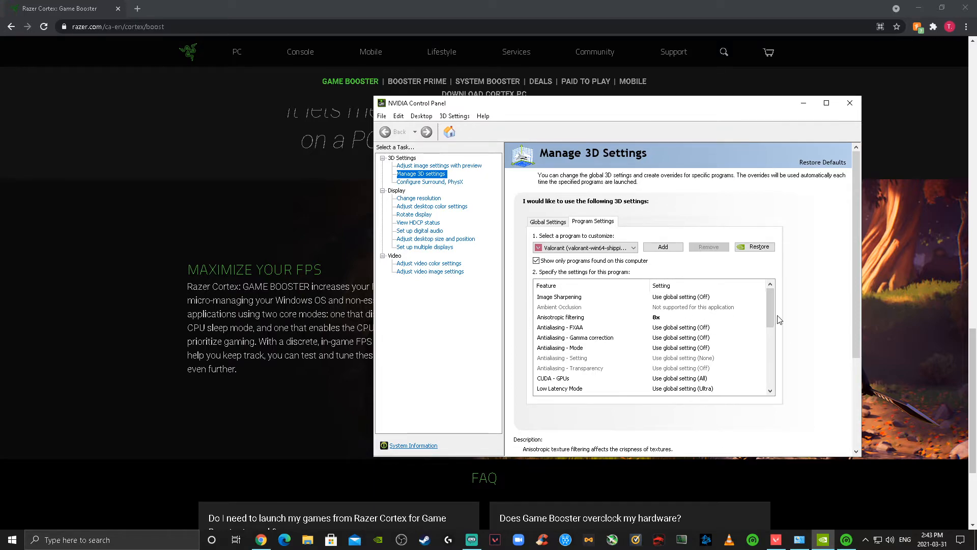
{"action": "left_click", "coordinate": [761, 316]}
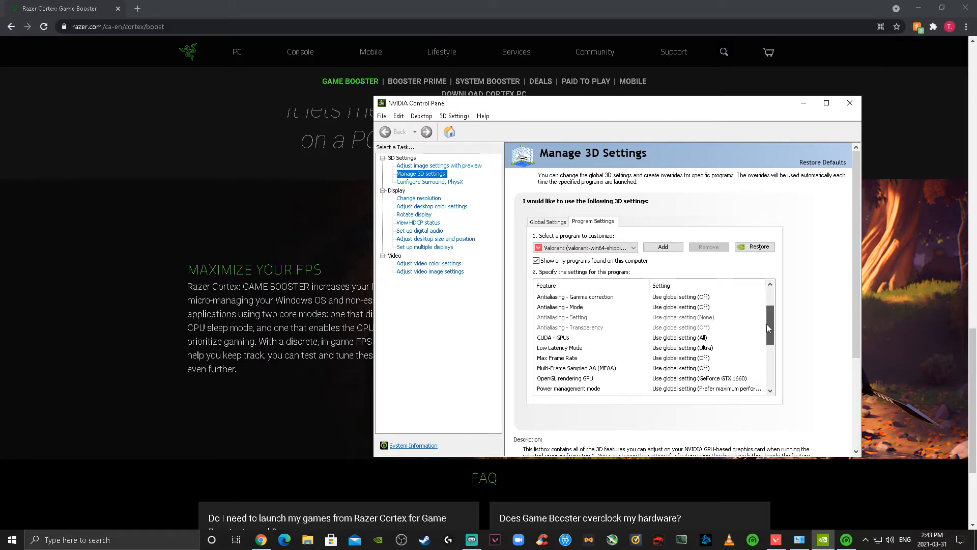
{"action": "scroll", "scroll_direction": "down", "scroll_amount": 3}
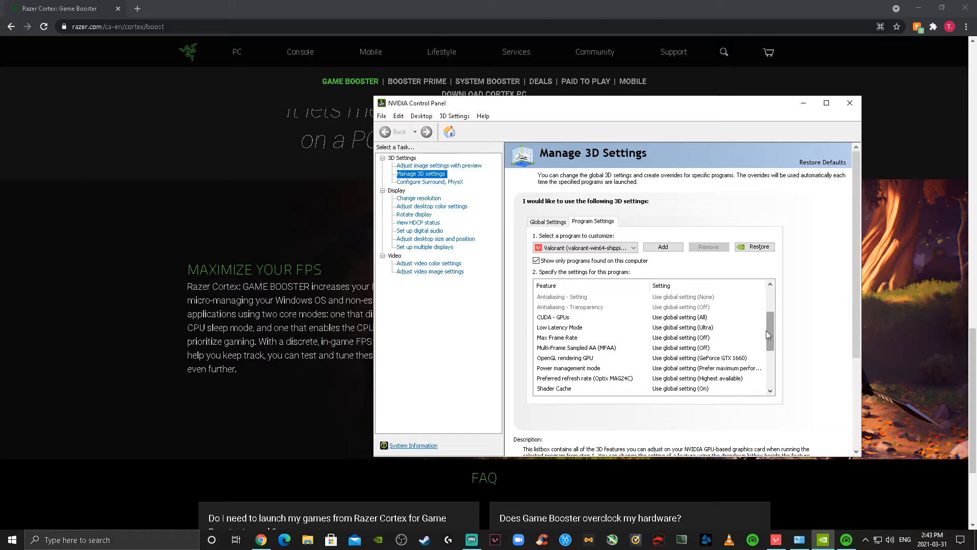
{"action": "mouse_move", "coordinate": [768, 335]}
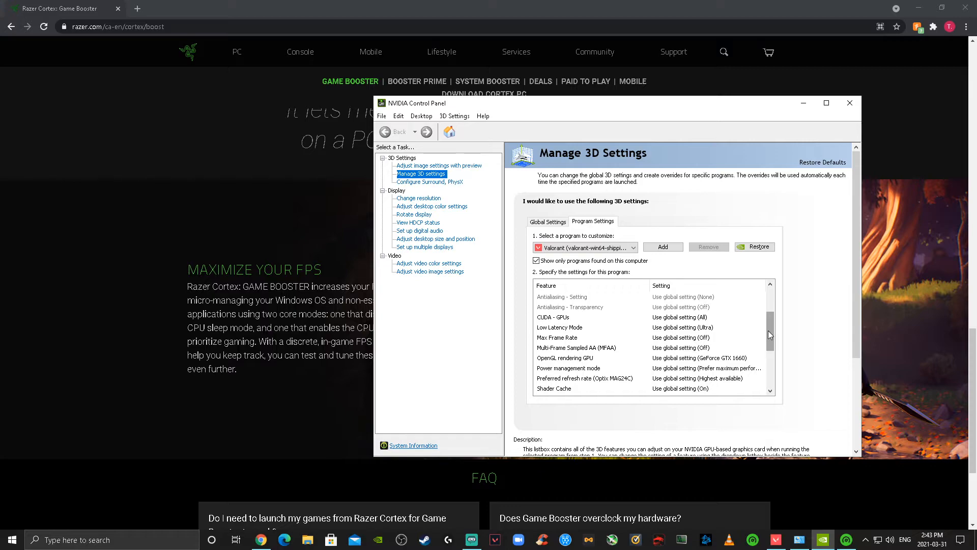
{"action": "scroll", "scroll_direction": "down", "scroll_amount": 3}
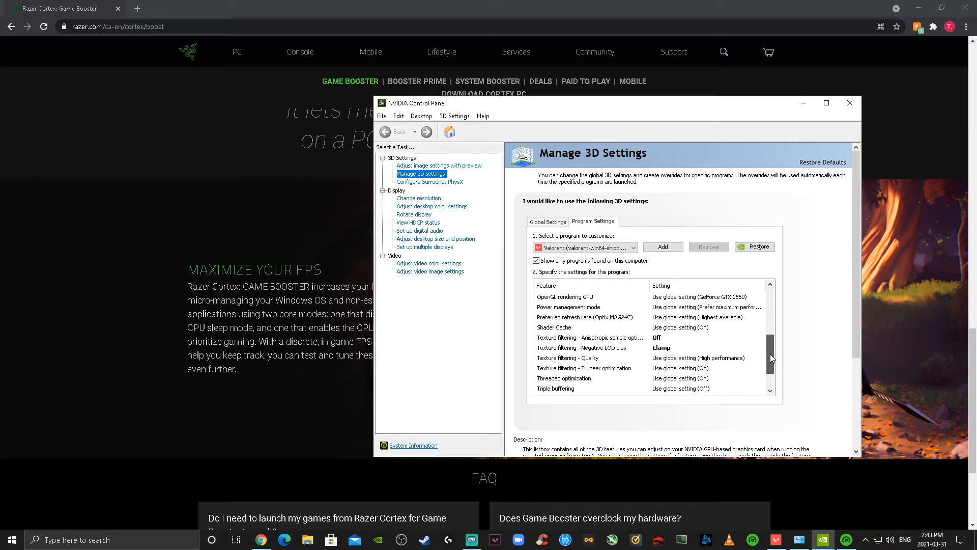
{"action": "scroll", "scroll_direction": "down", "scroll_amount": 3}
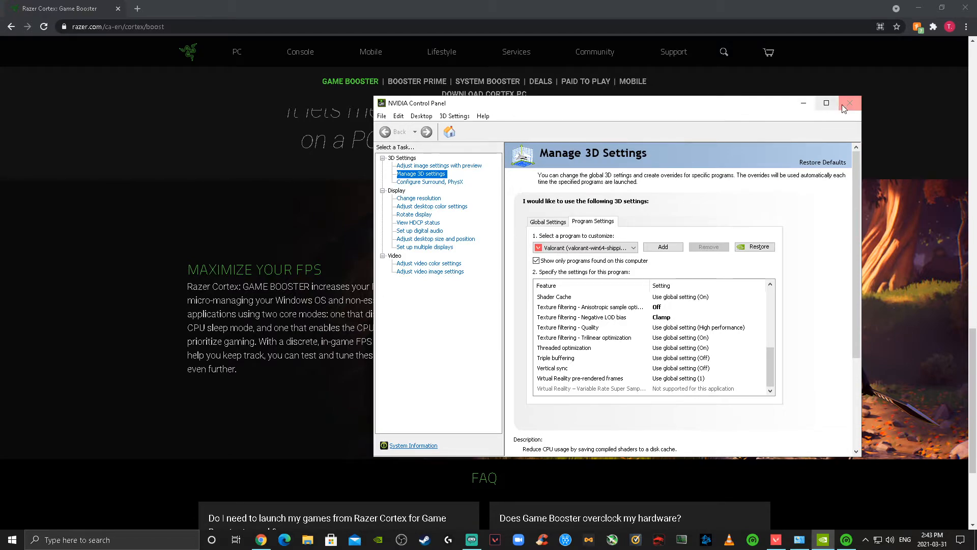
{"action": "left_click", "coordinate": [849, 103]}
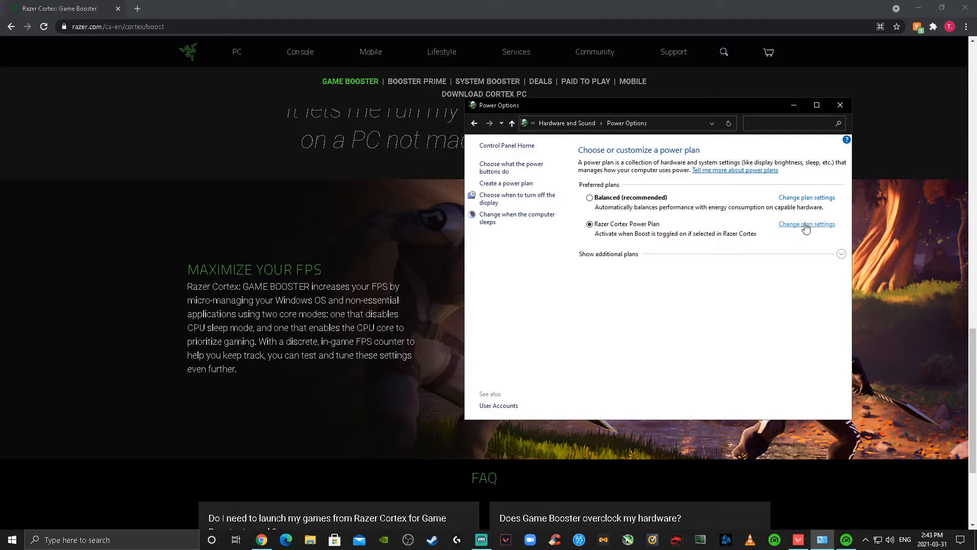
{"action": "mouse_move", "coordinate": [803, 229]}
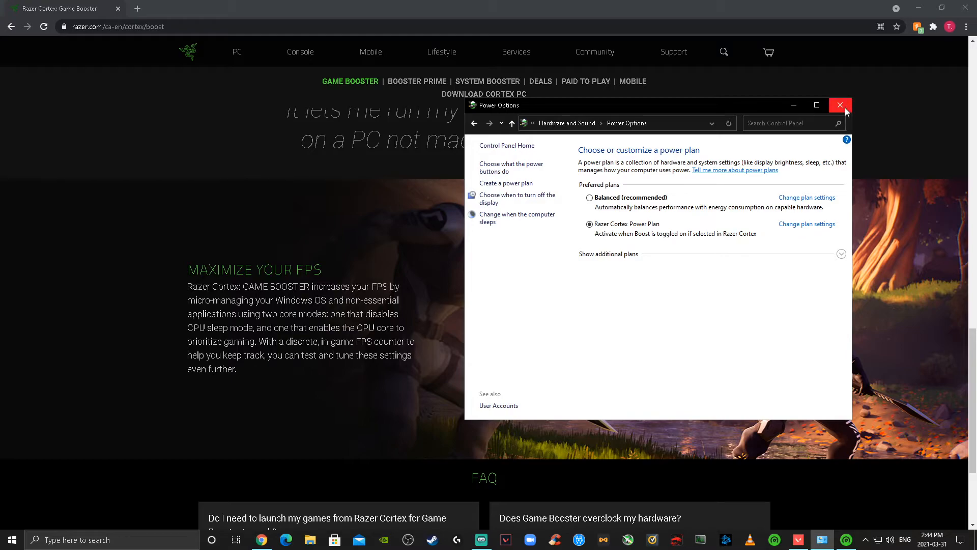
Close Power Options after confirming the Razer Cortex power plan is active.
{"action": "left_click", "coordinate": [840, 105]}
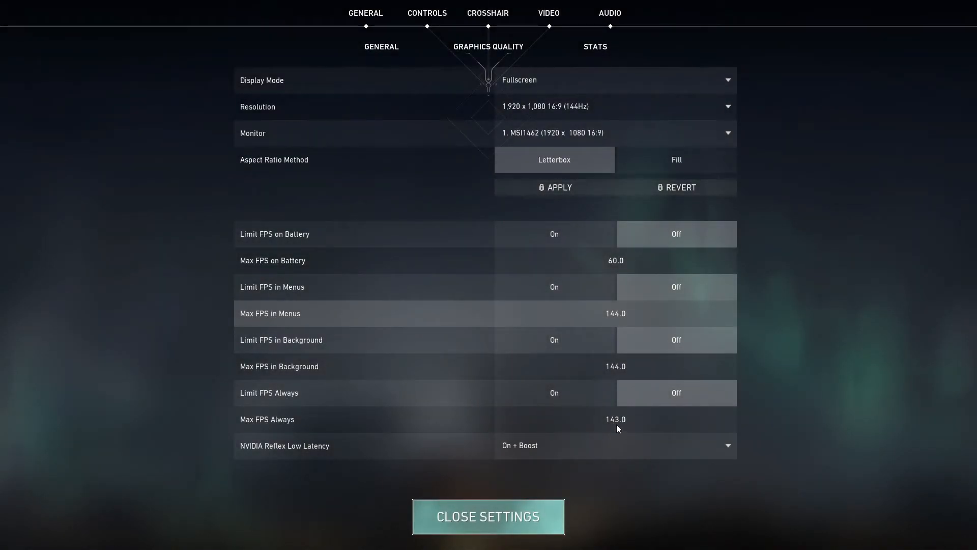
{"action": "mouse_move", "coordinate": [563, 440]}
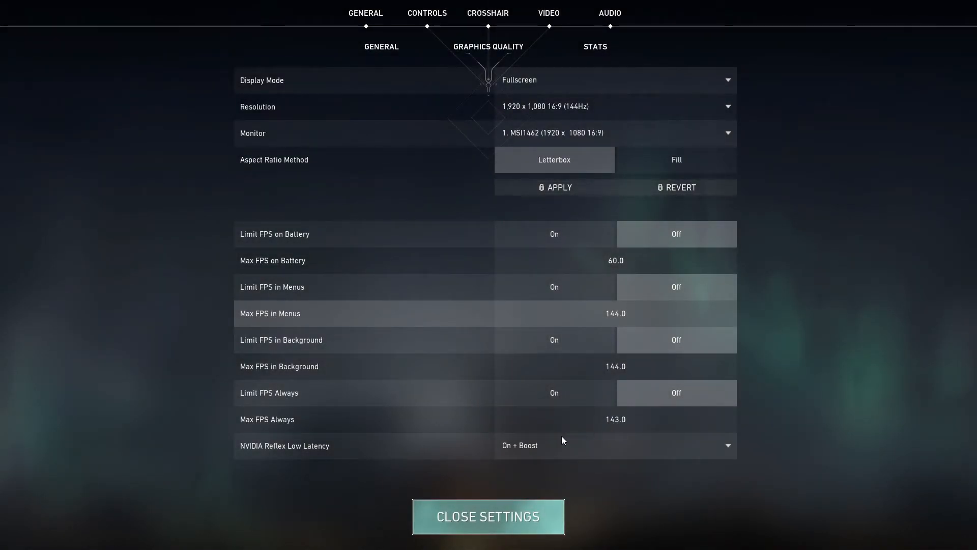
{"action": "mouse_move", "coordinate": [536, 487]}
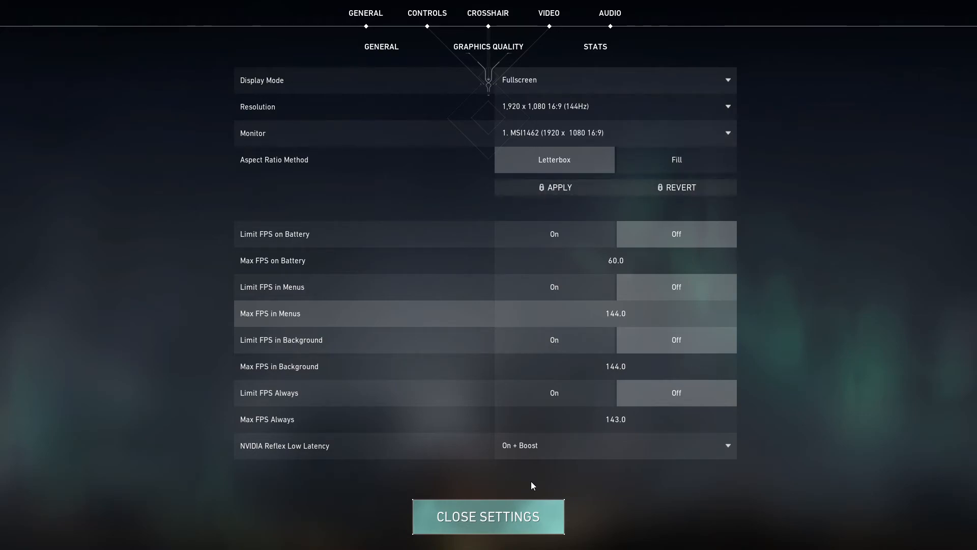
{"action": "mouse_move", "coordinate": [691, 106]}
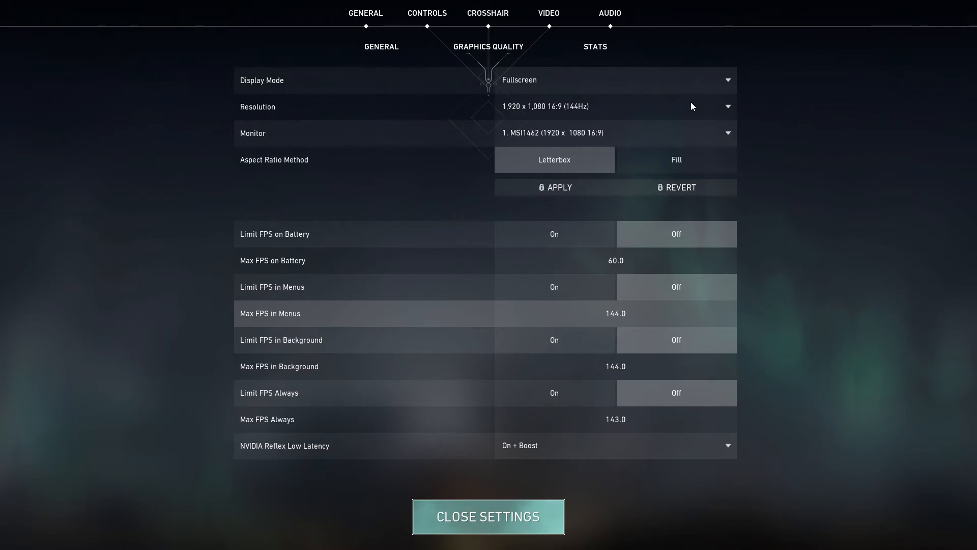
{"action": "mouse_move", "coordinate": [668, 273]}
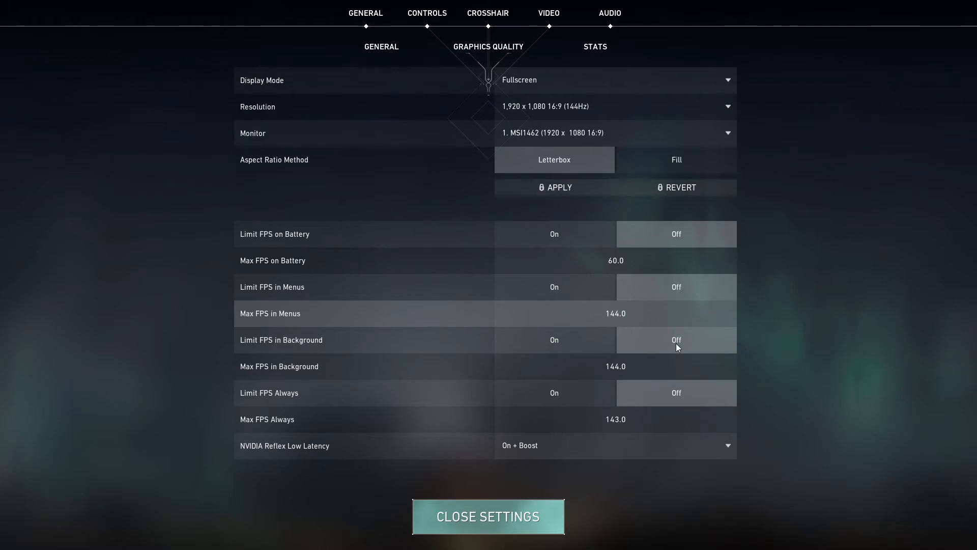
{"action": "mouse_move", "coordinate": [667, 430]}
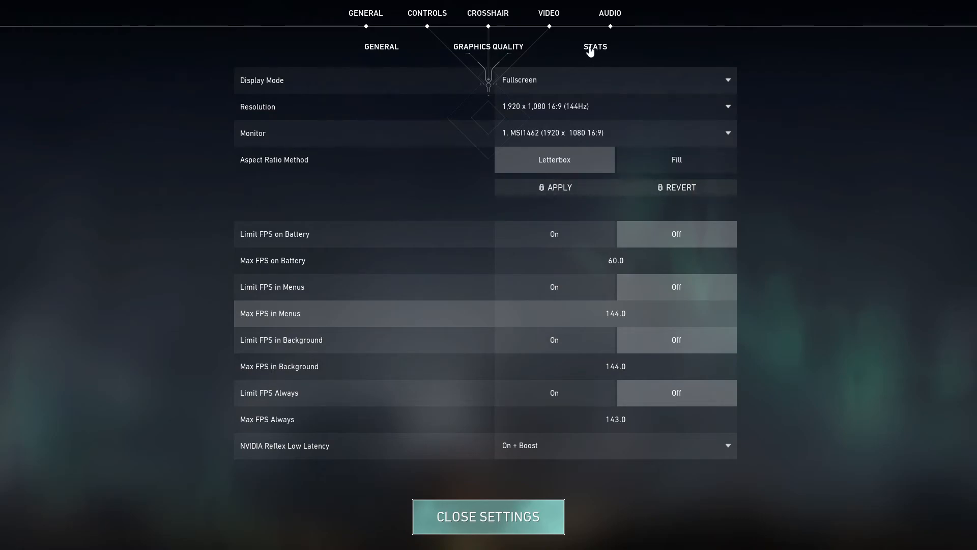
{"action": "mouse_move", "coordinate": [550, 40]}
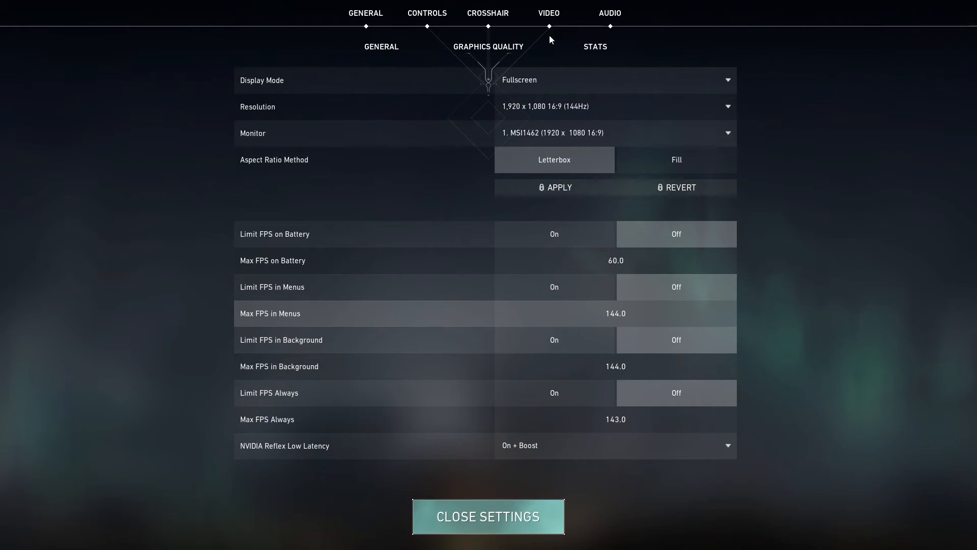
{"action": "mouse_move", "coordinate": [540, 92]}
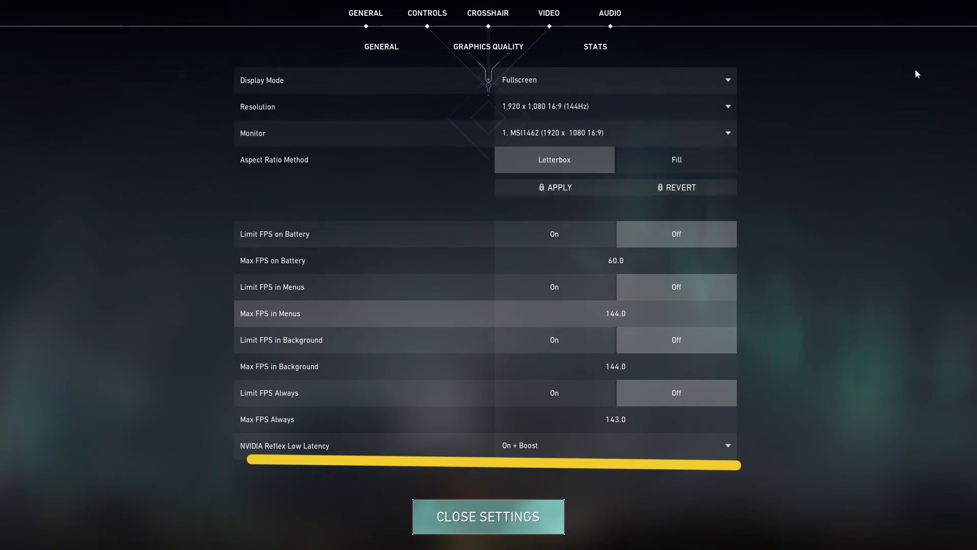
Switch from the video general settings to the Graphics Quality page showing everything low or off.
{"action": "left_click", "coordinate": [487, 46]}
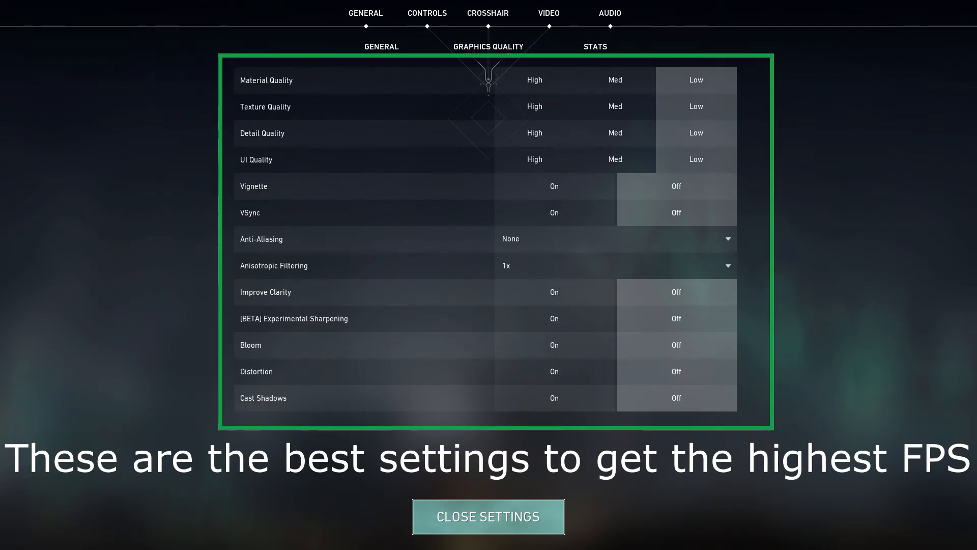